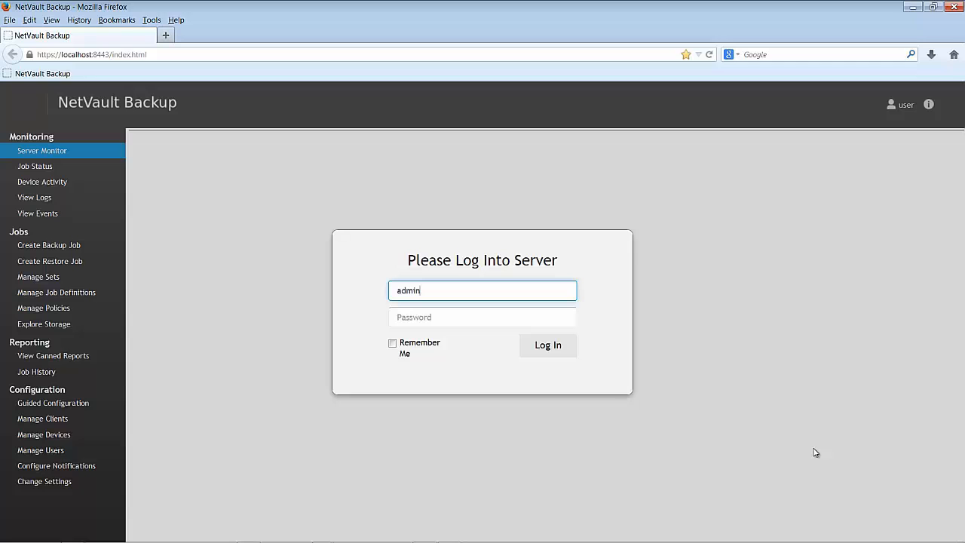
mouse_move(705, 443)
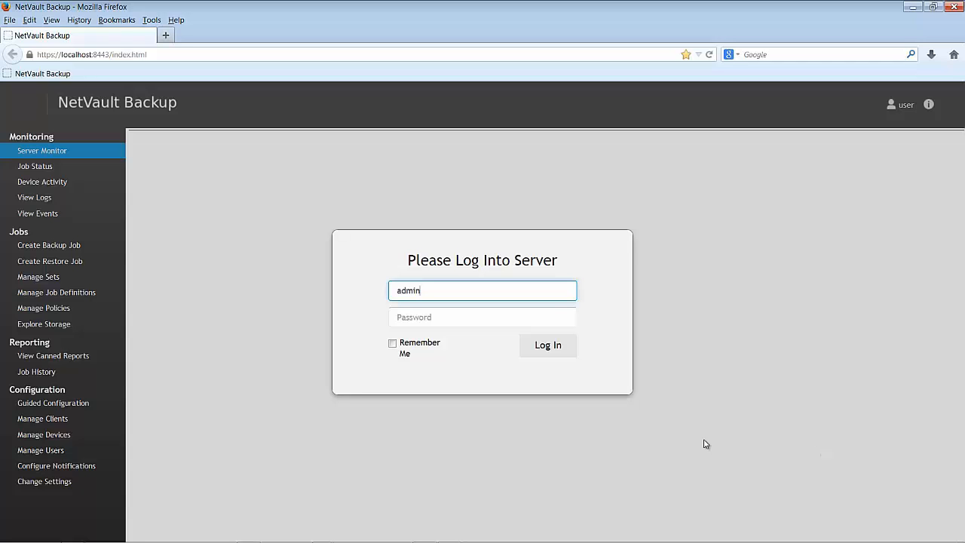
Log in to the backup server with the admin account
left_click(547, 343)
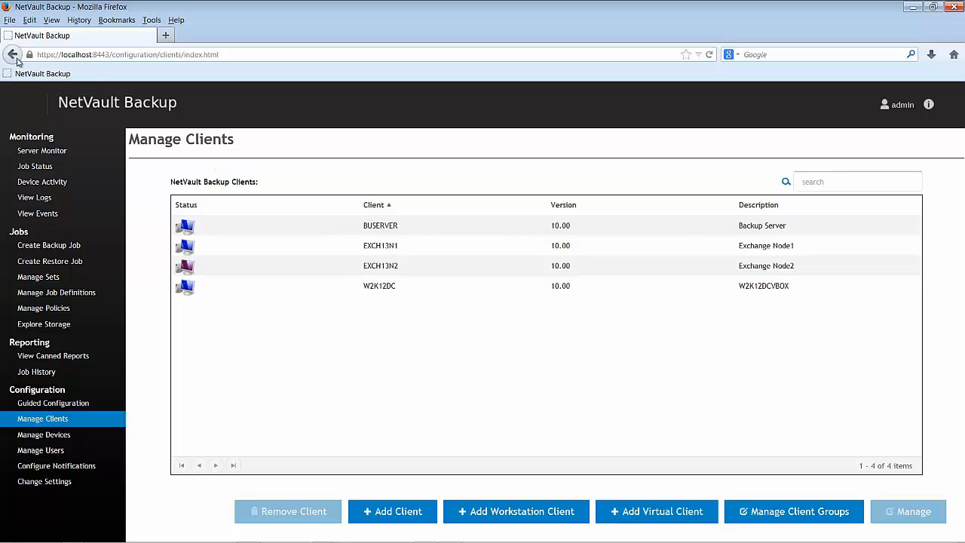
Review the Storage Devices 5/9 link in Manage Devices, then return to Server Monitor
left_click(12, 54)
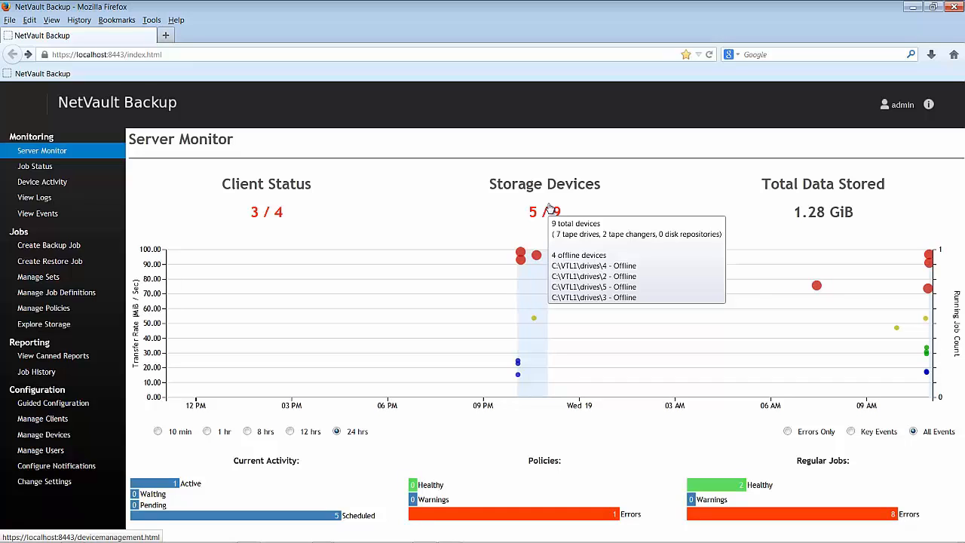
mouse_move(684, 217)
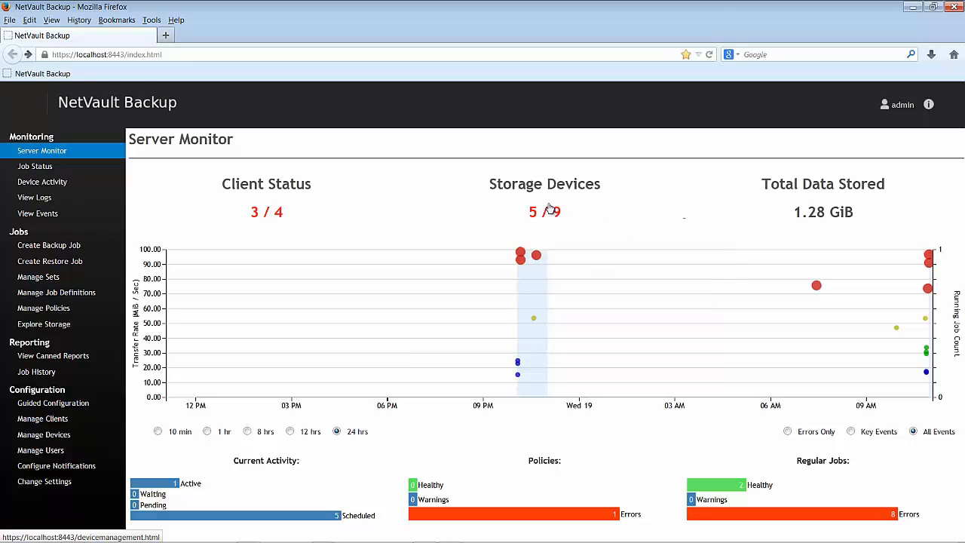
left_click(43, 434)
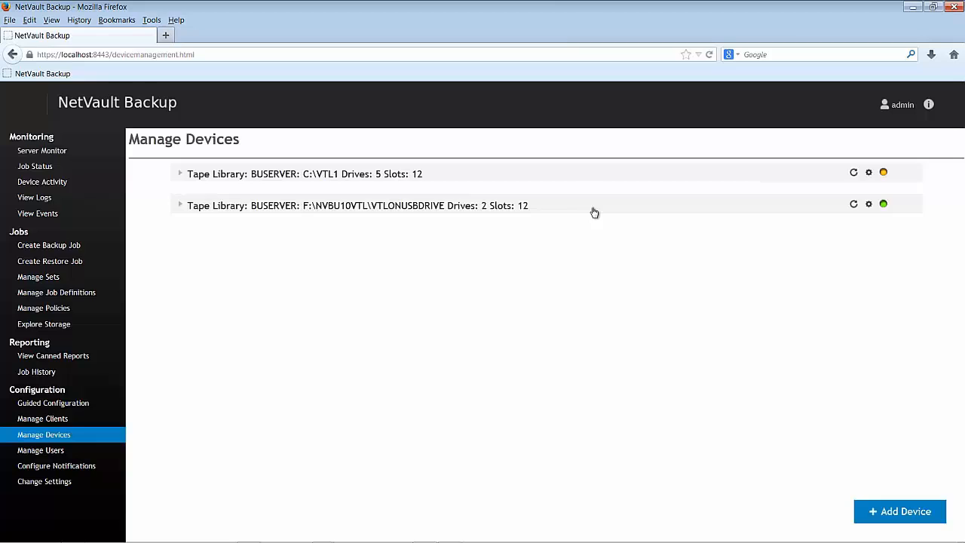
mouse_move(389, 200)
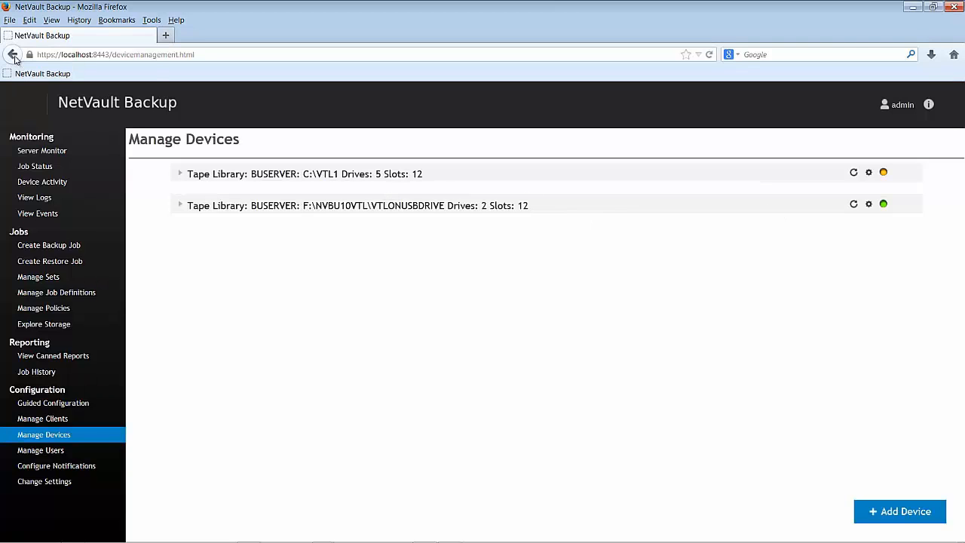
left_click(12, 54)
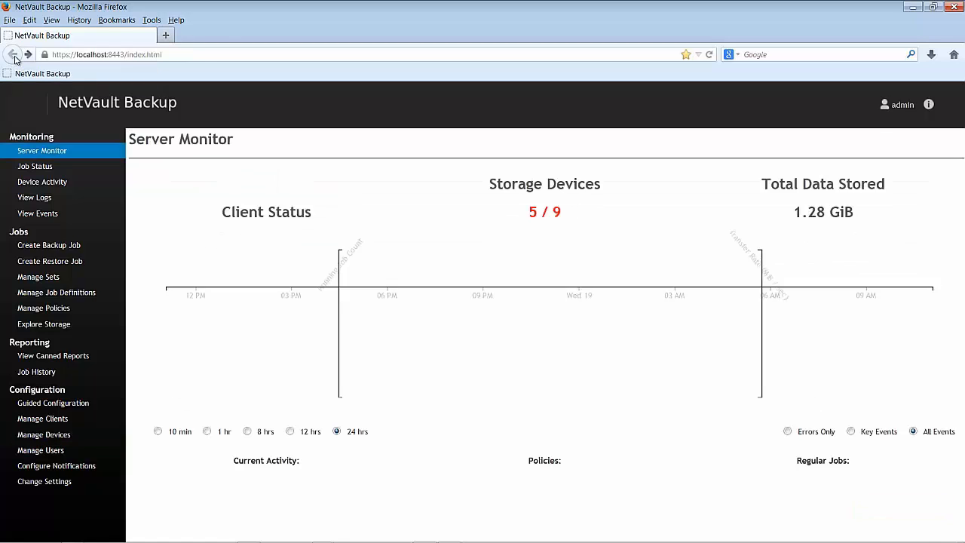
Open Job Status filtered to failed Regular Jobs from the Errors bar
left_click(206, 431)
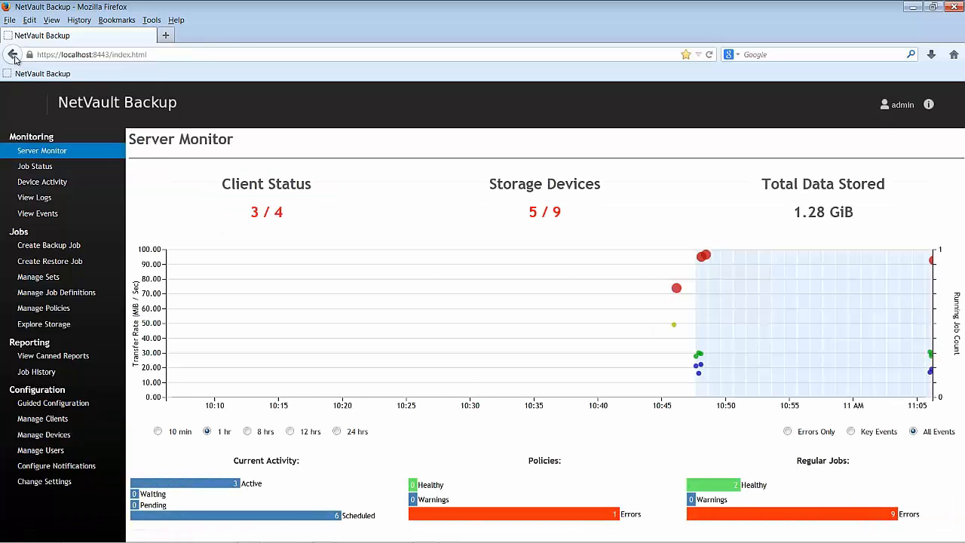
mouse_move(12, 54)
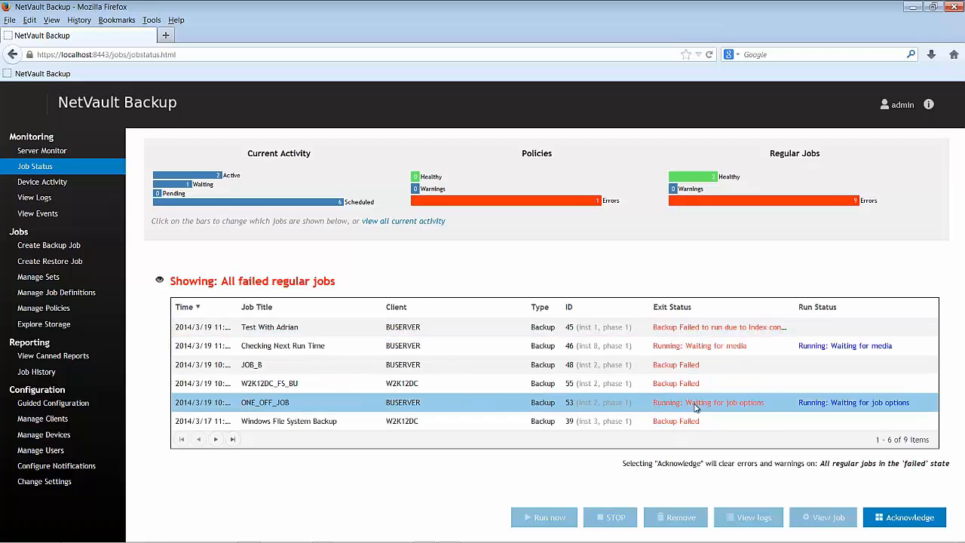
Leave the six failed jobs list and return to the Server Monitor dashboard
left_click(289, 421)
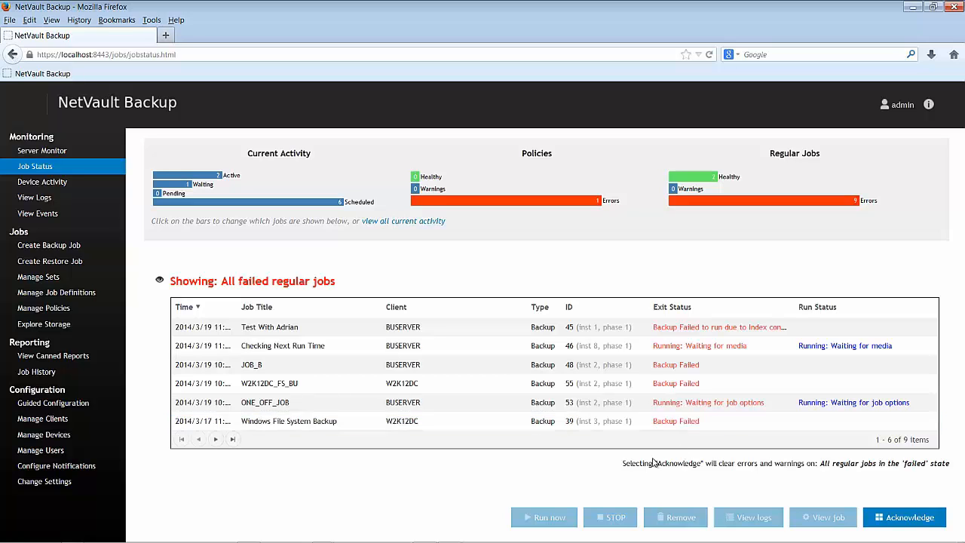
left_click(12, 54)
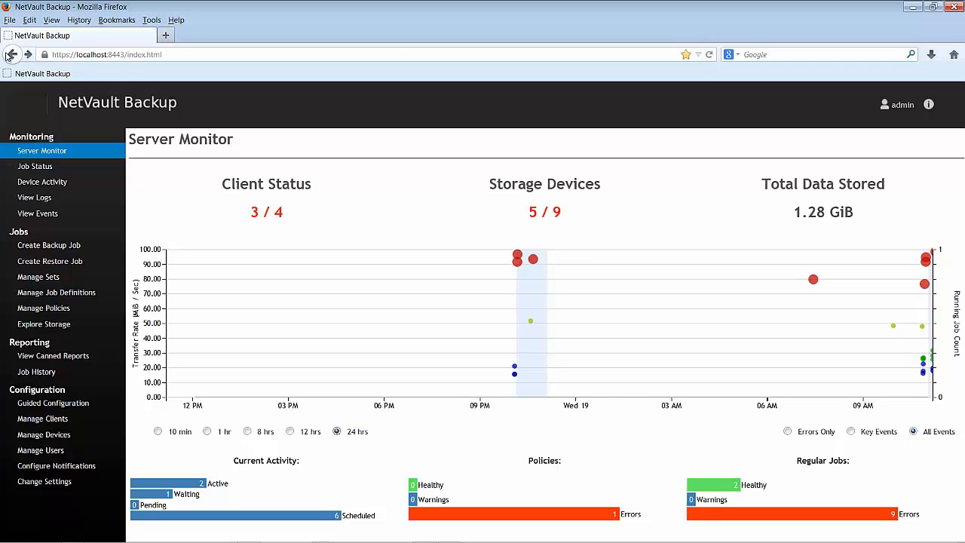
mouse_move(324, 419)
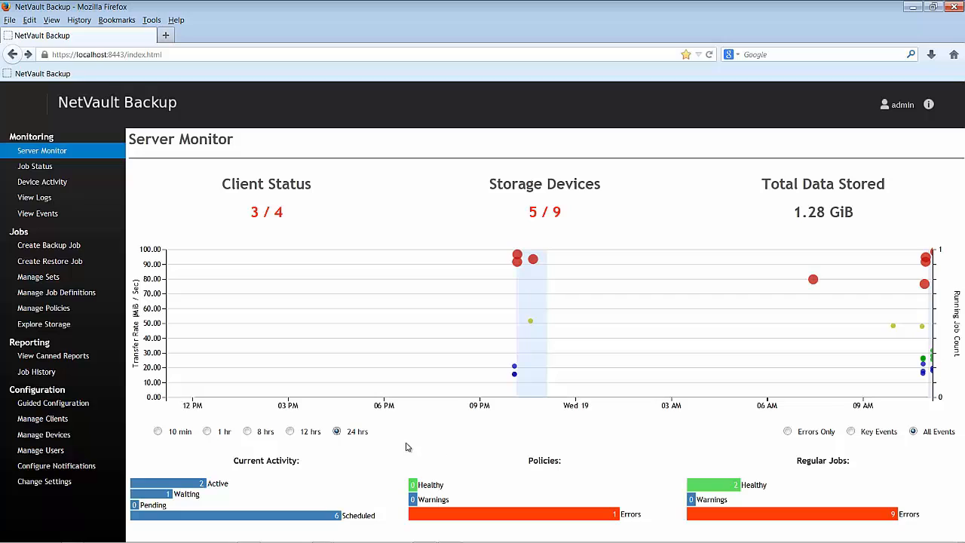
mouse_move(771, 449)
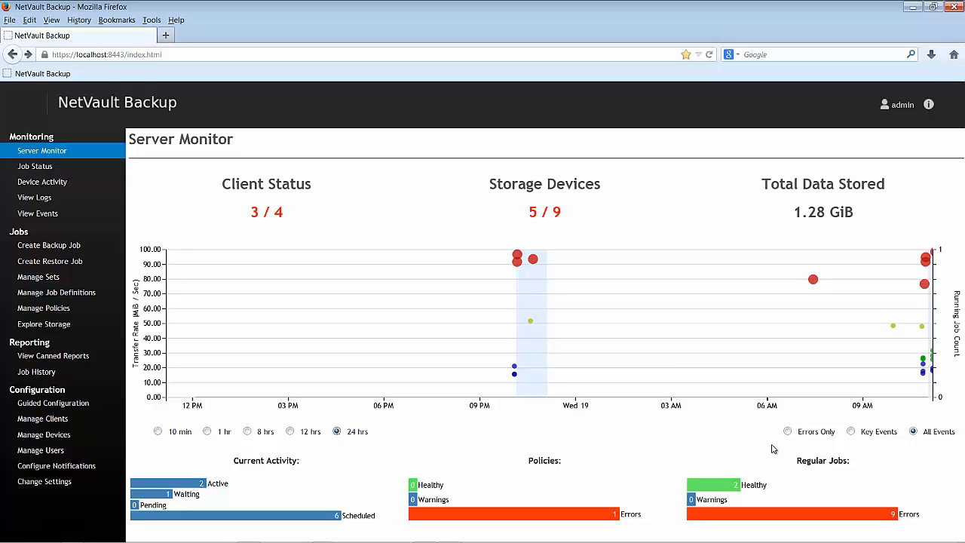
mouse_move(552, 295)
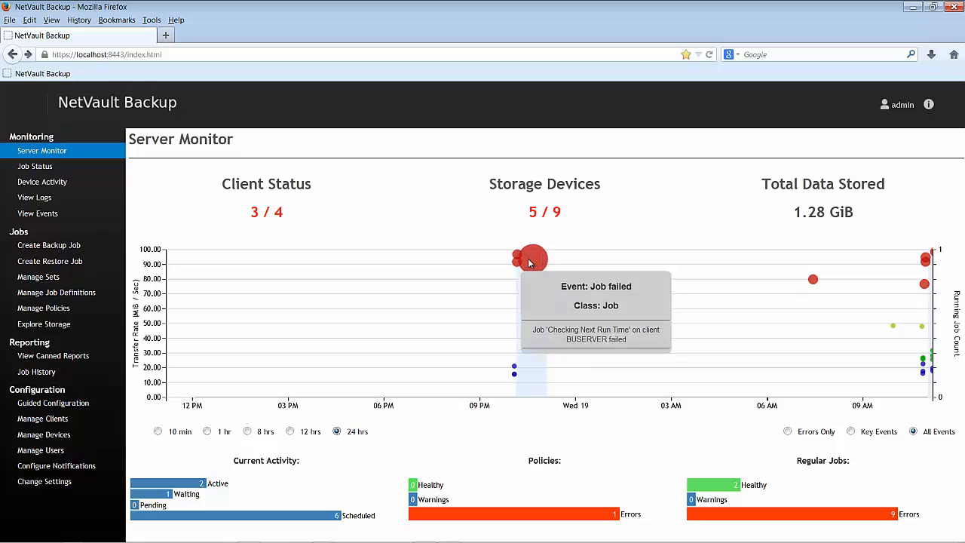
mouse_move(880, 323)
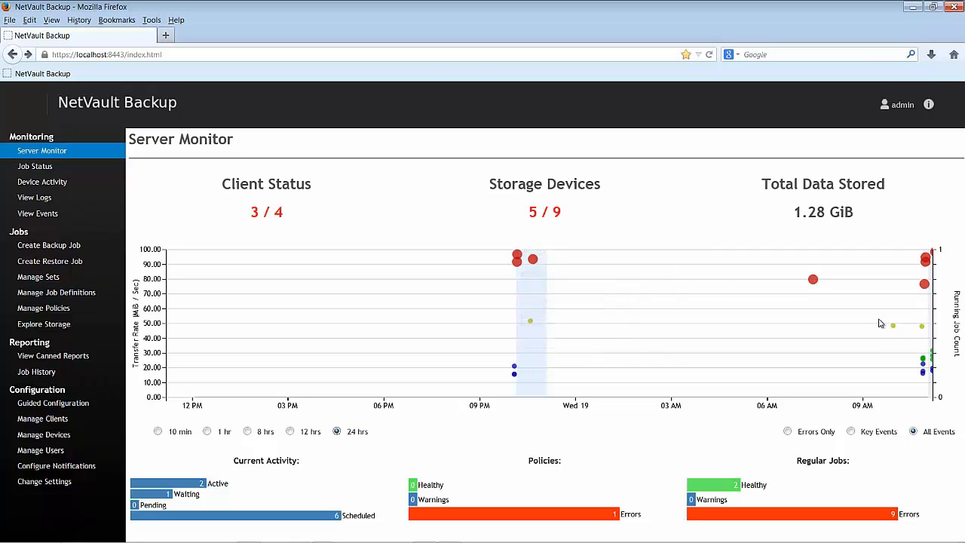
mouse_move(892, 325)
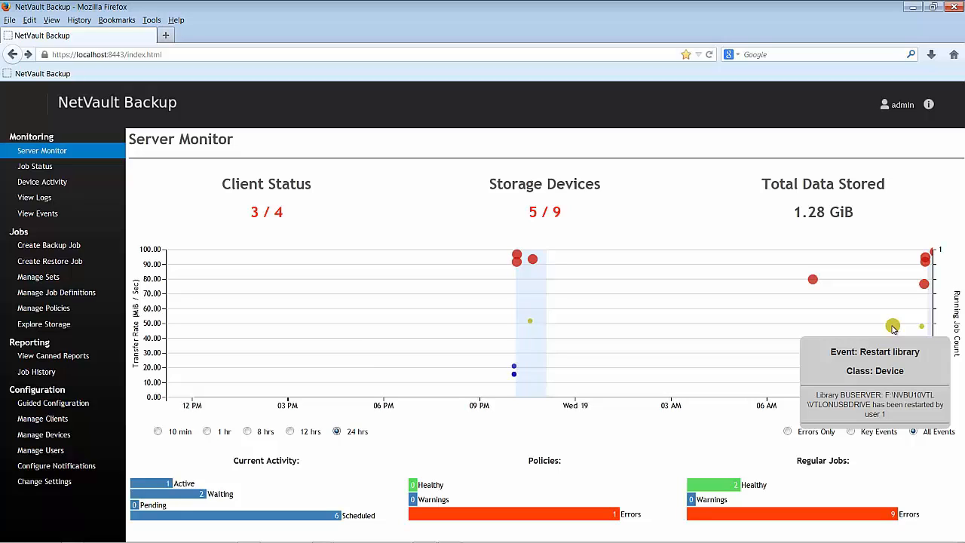
mouse_move(516, 259)
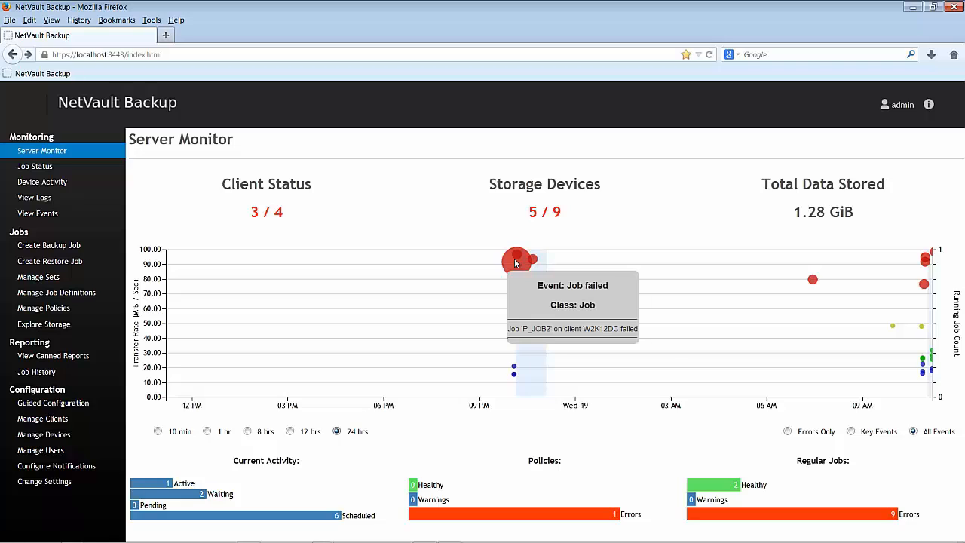
mouse_move(512, 368)
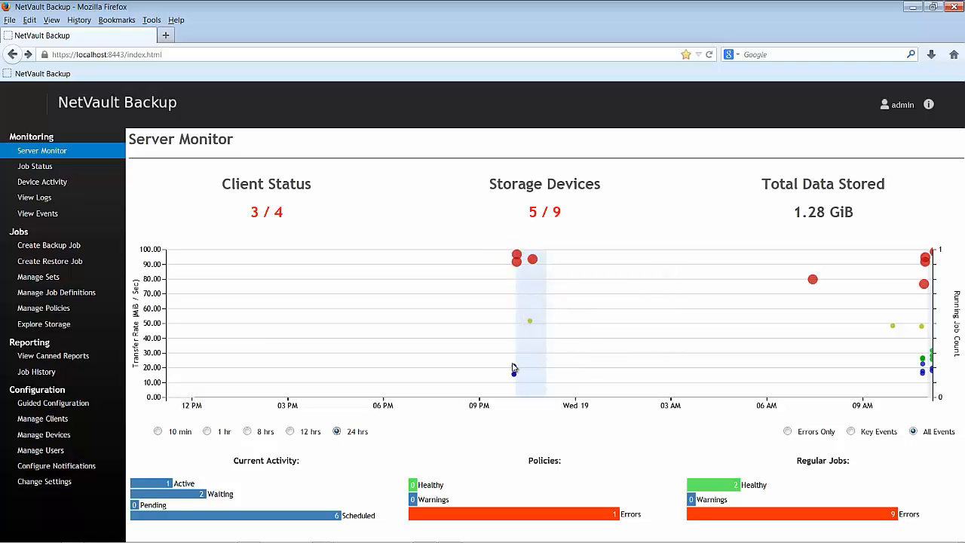
mouse_move(513, 366)
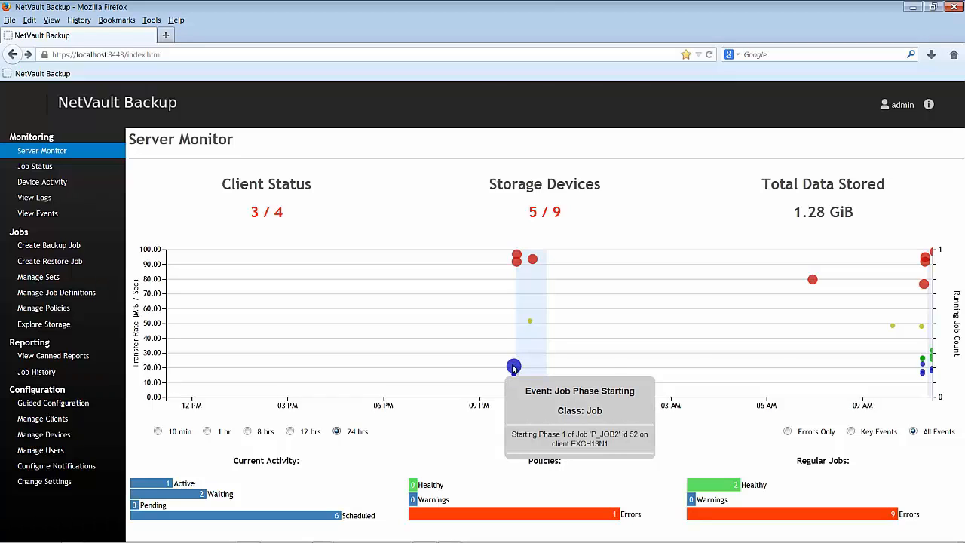
mouse_move(895, 331)
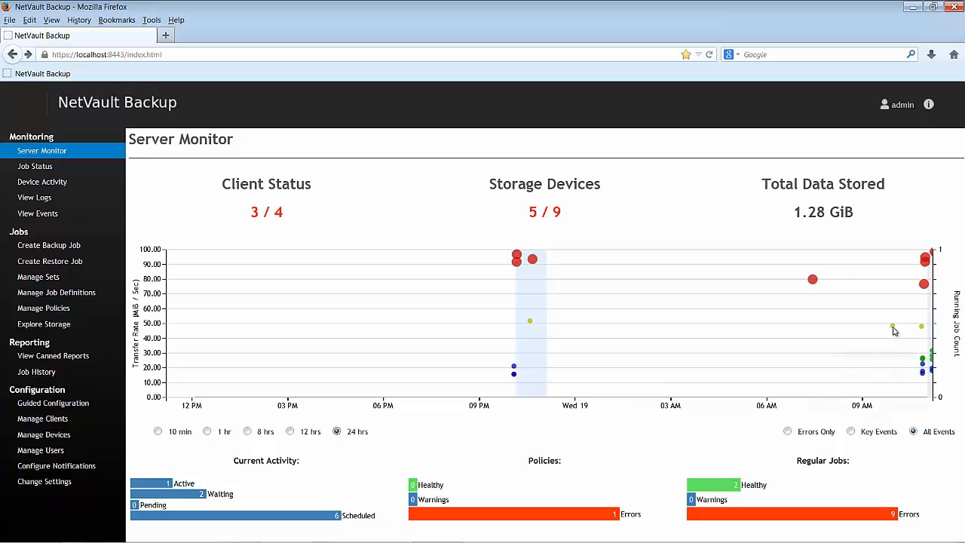
mouse_move(892, 325)
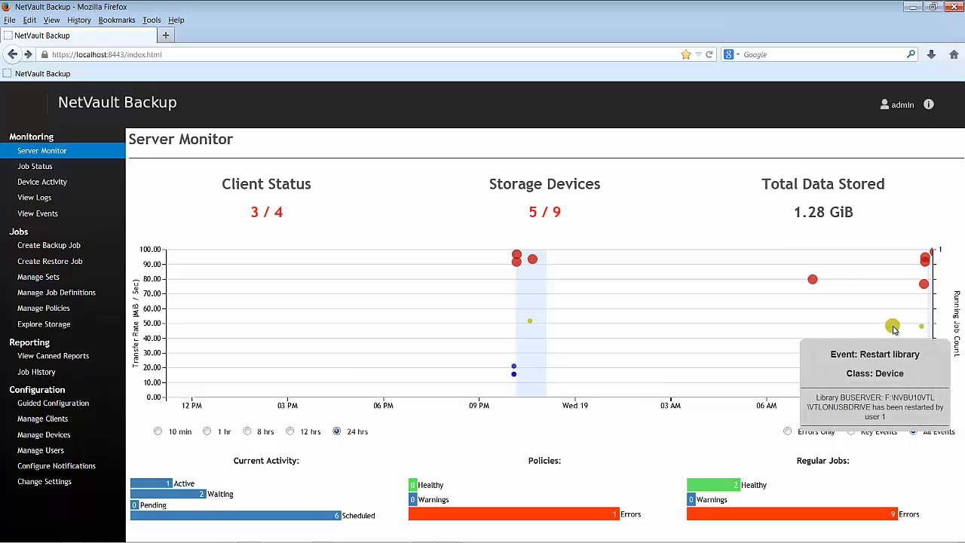